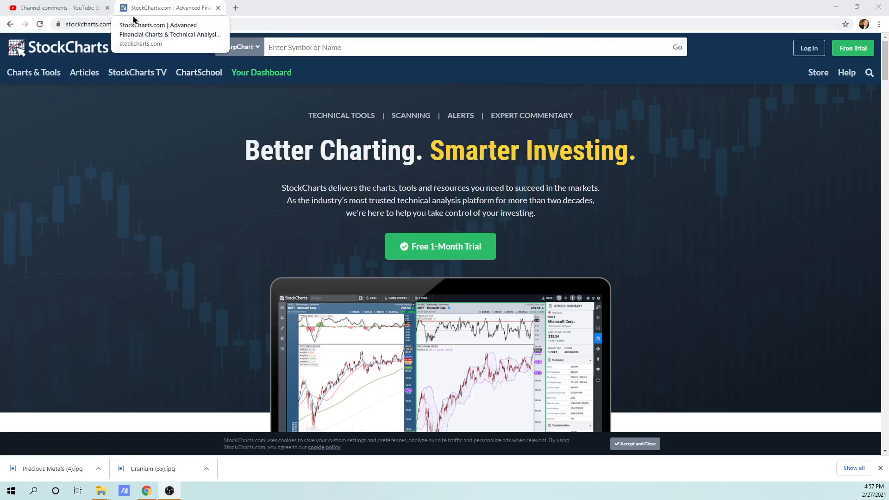
mouse_move(242, 219)
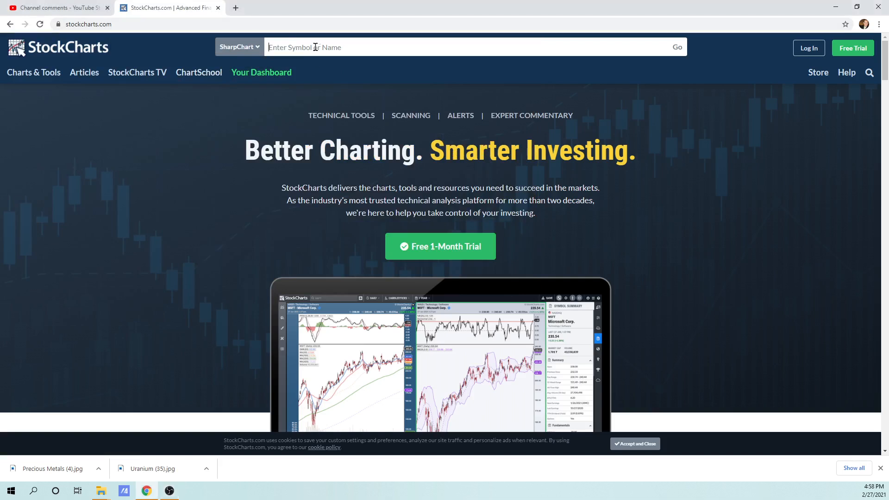
mouse_move(301, 248)
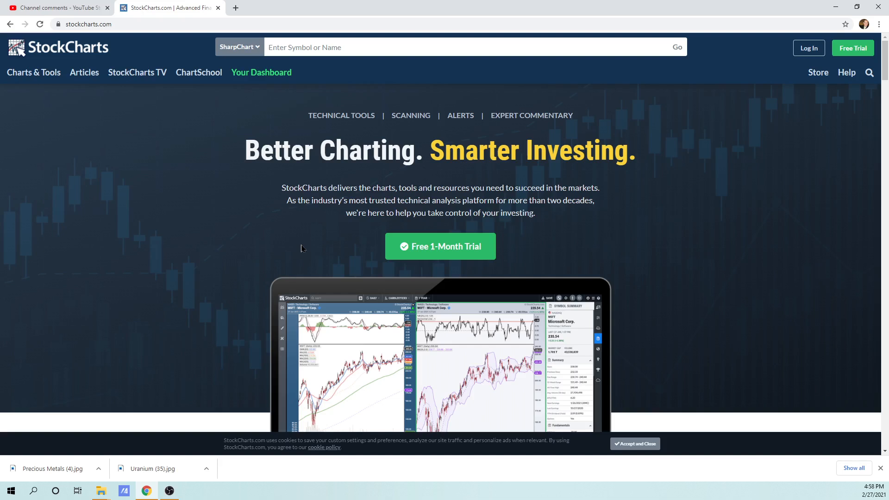
Step: Request a SharpChart of the gold-to-platinum ratio symbol $gold:$plat
type("$gold")
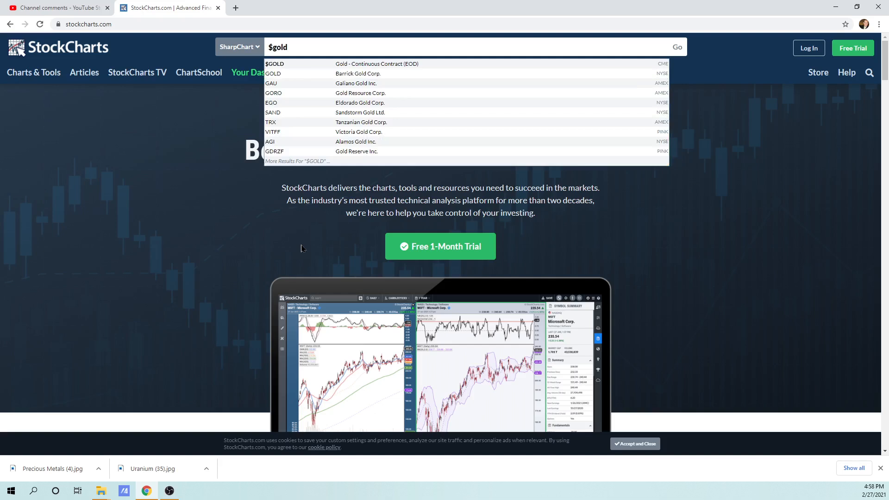
type(":$")
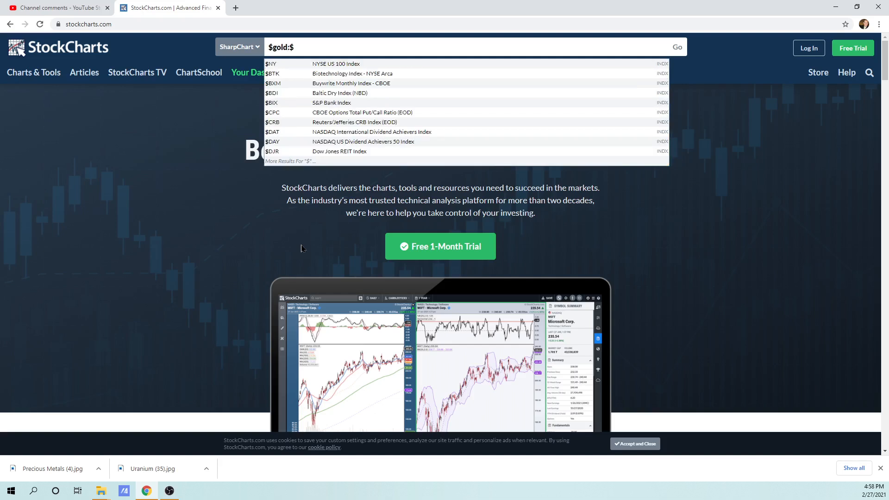
type("plat")
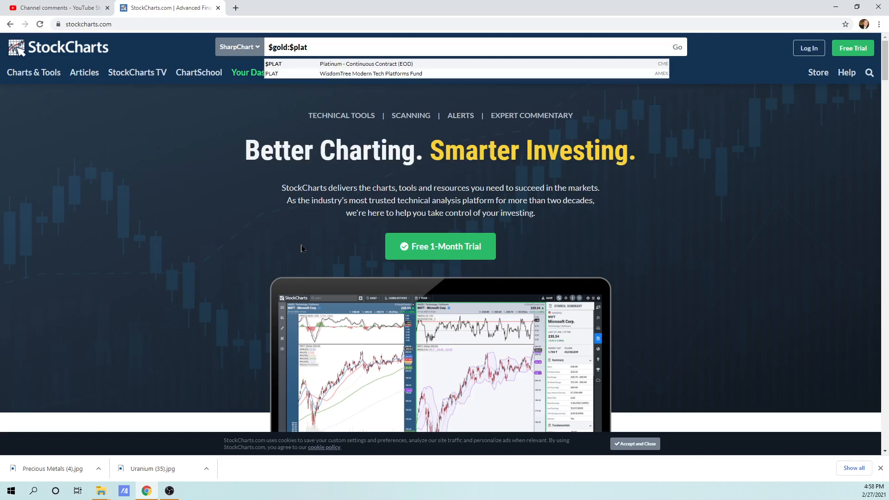
mouse_move(602, 60)
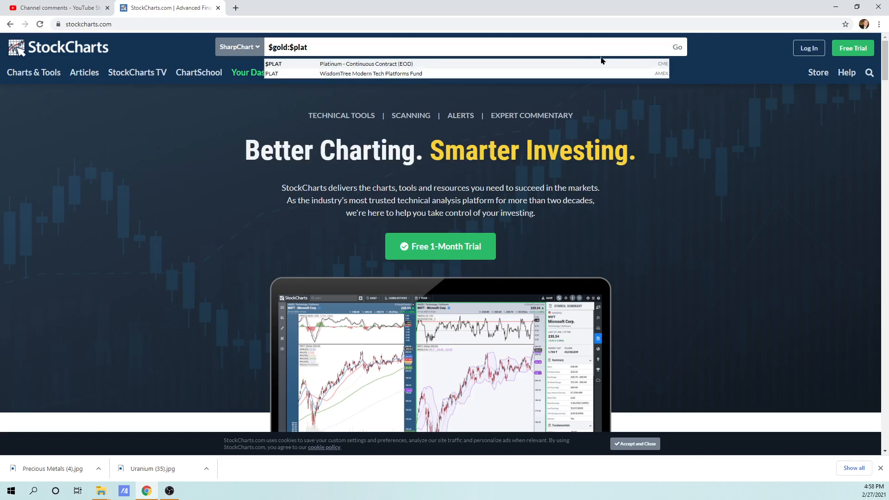
left_click(676, 47)
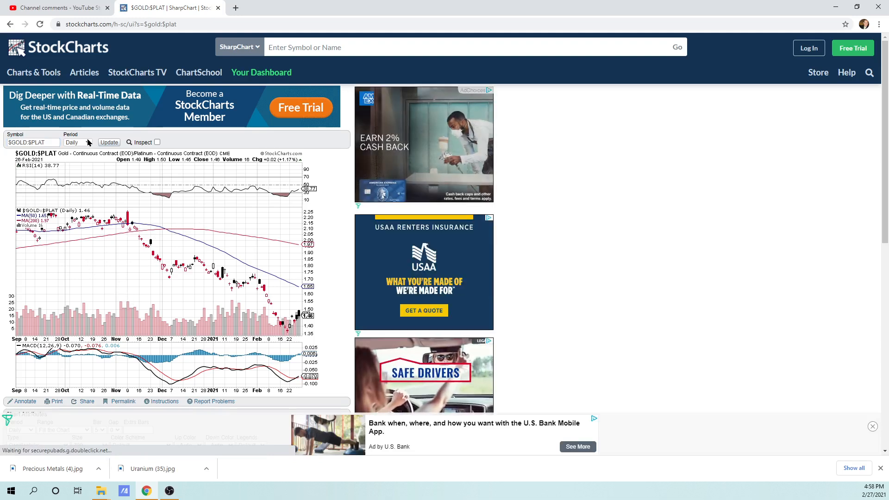
Step: Make the ratio chart weekly with bar spacing 1 and landscape size
left_click(77, 142)
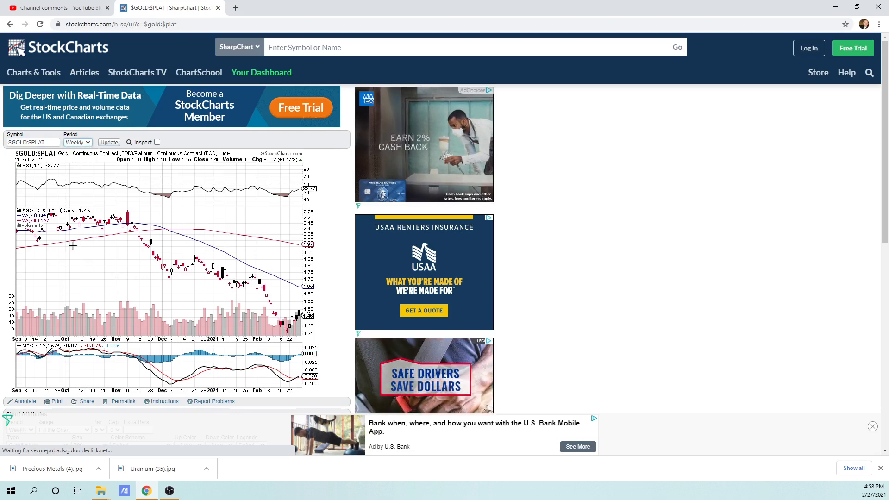
left_click(104, 291)
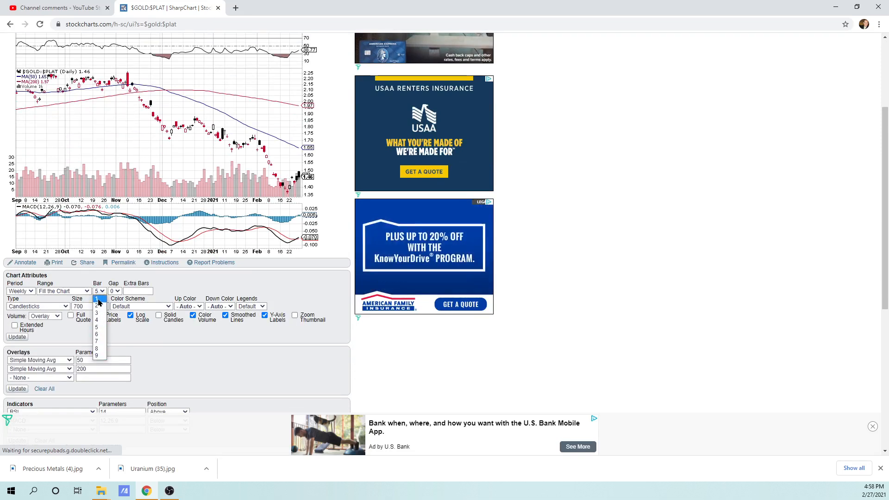
left_click(96, 299)
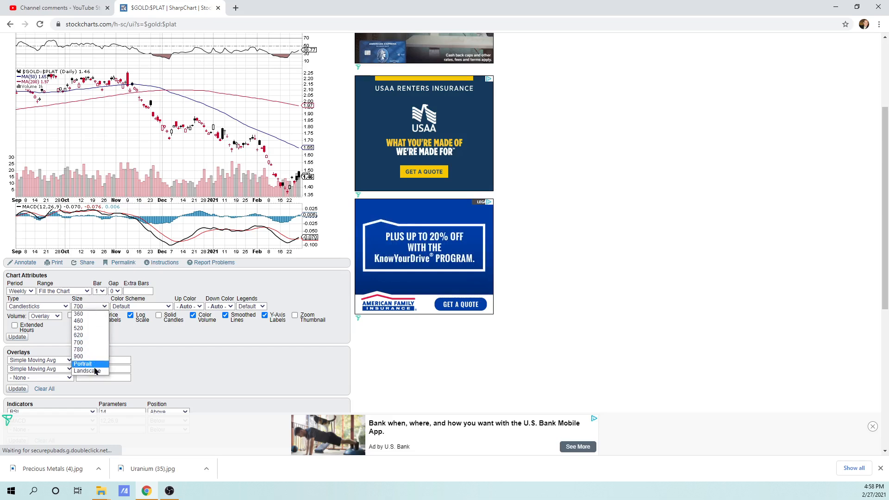
left_click(87, 371)
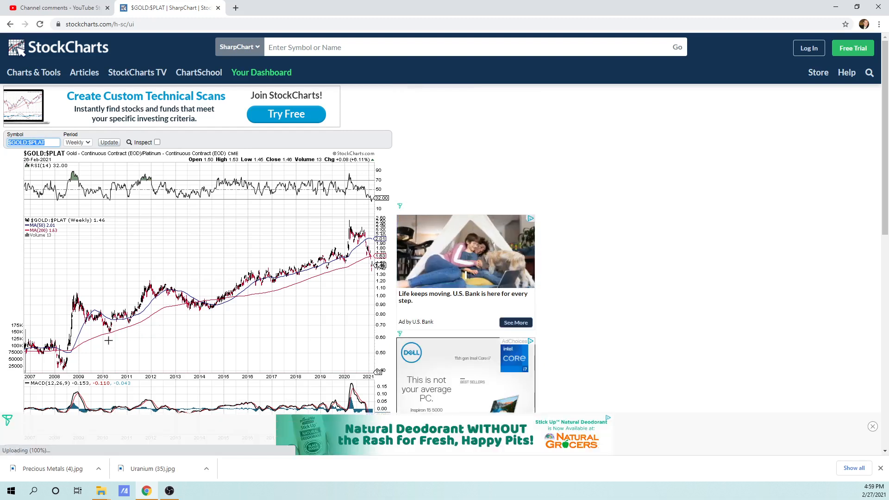
mouse_move(164, 316)
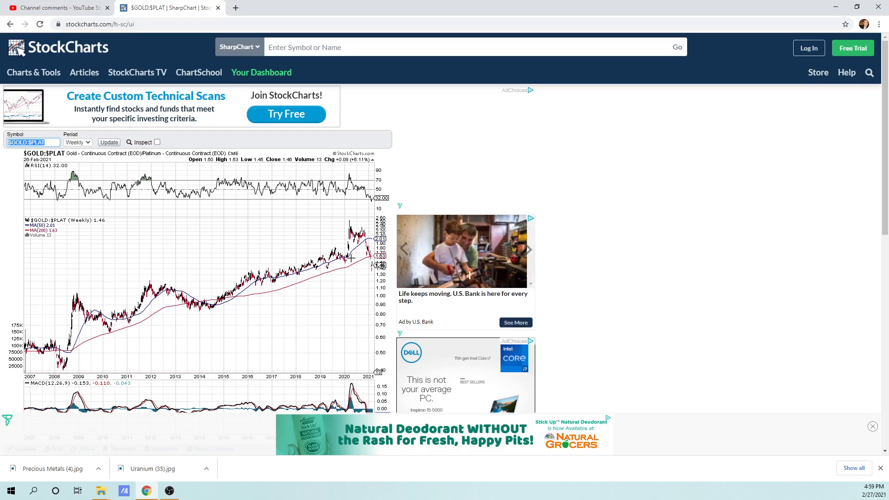
mouse_move(363, 303)
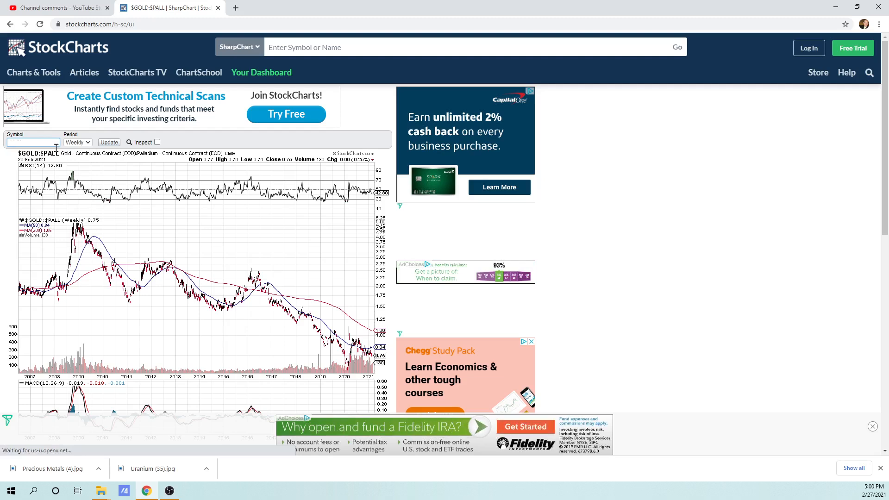
Step: Begin entering the platinum ratio symbol $pl in the Symbol box
type("$plat:$silver")
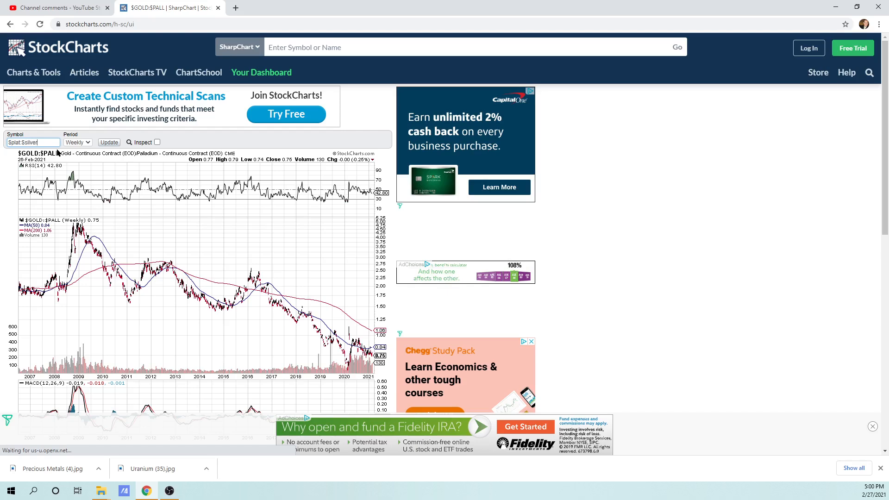
Step: Update the chart to the weekly platinum-to-silver ratio $plat:$silver
left_click(108, 142)
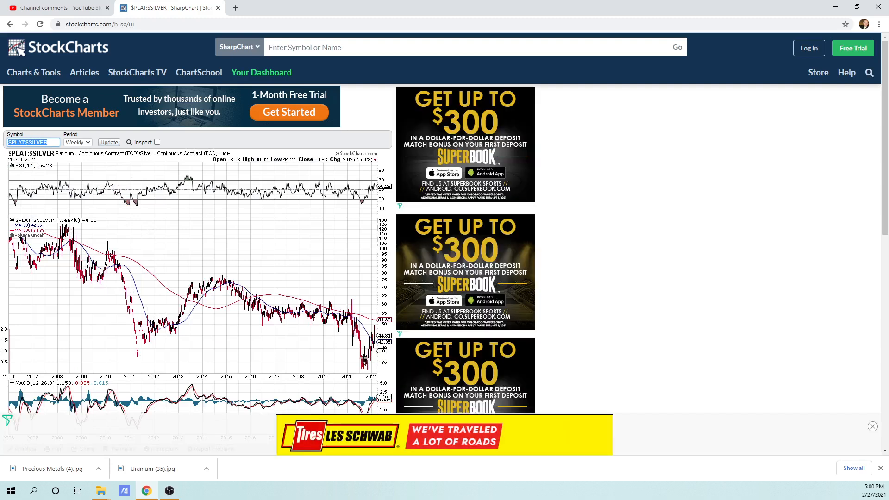
mouse_move(285, 364)
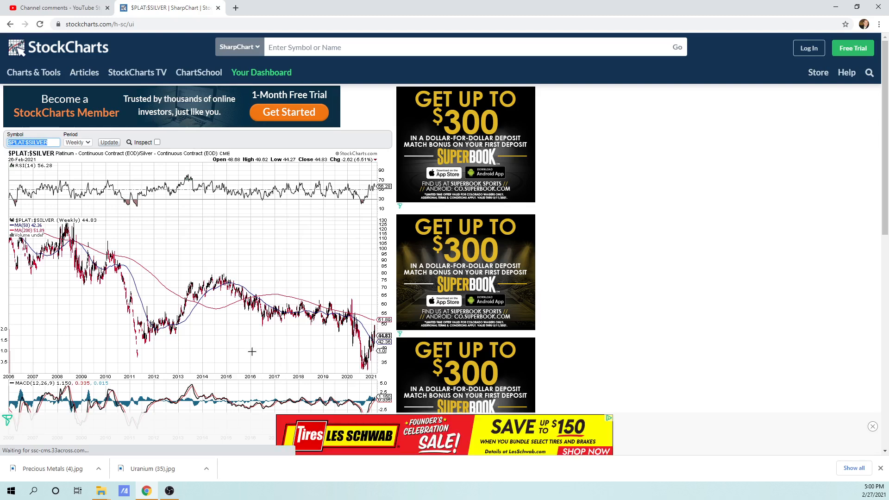
mouse_move(203, 347)
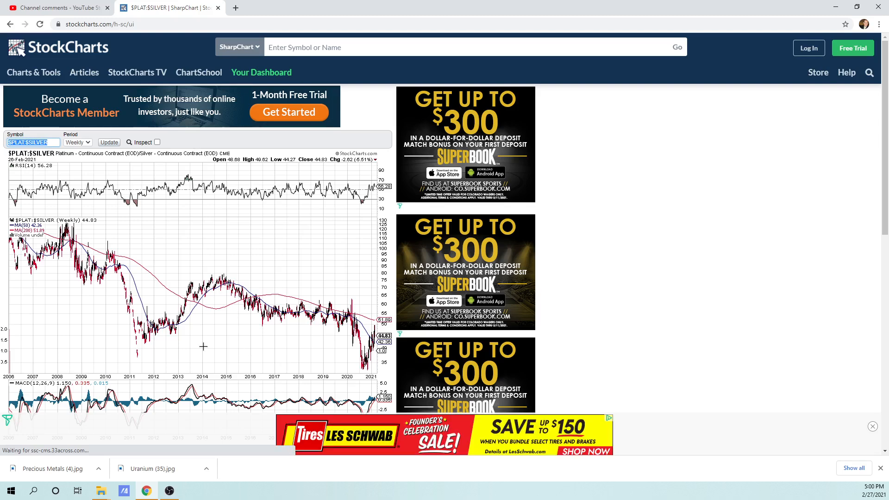
mouse_move(352, 303)
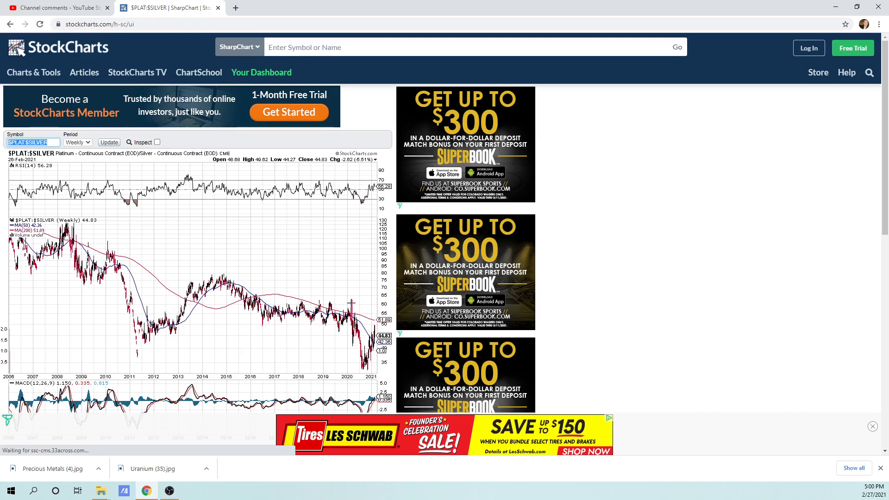